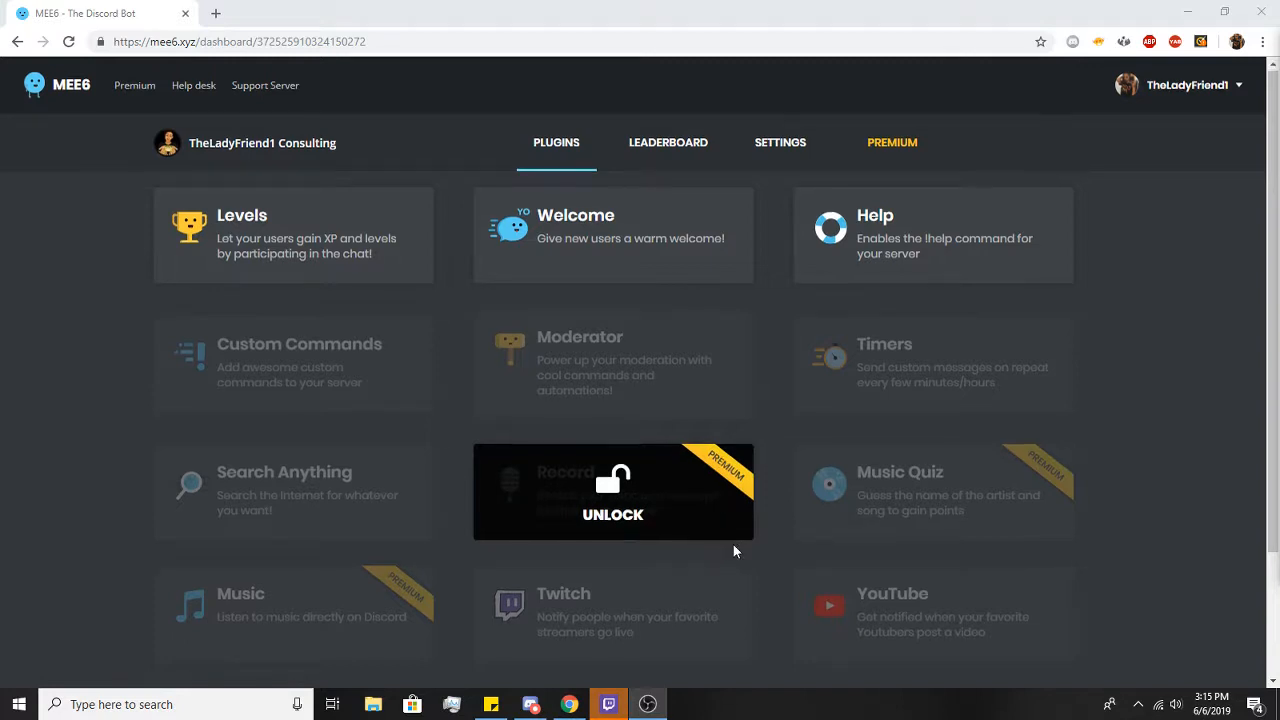
Step: Scroll the Plugins page to the Twitch plugin card and select it to enable
scroll(down, 3)
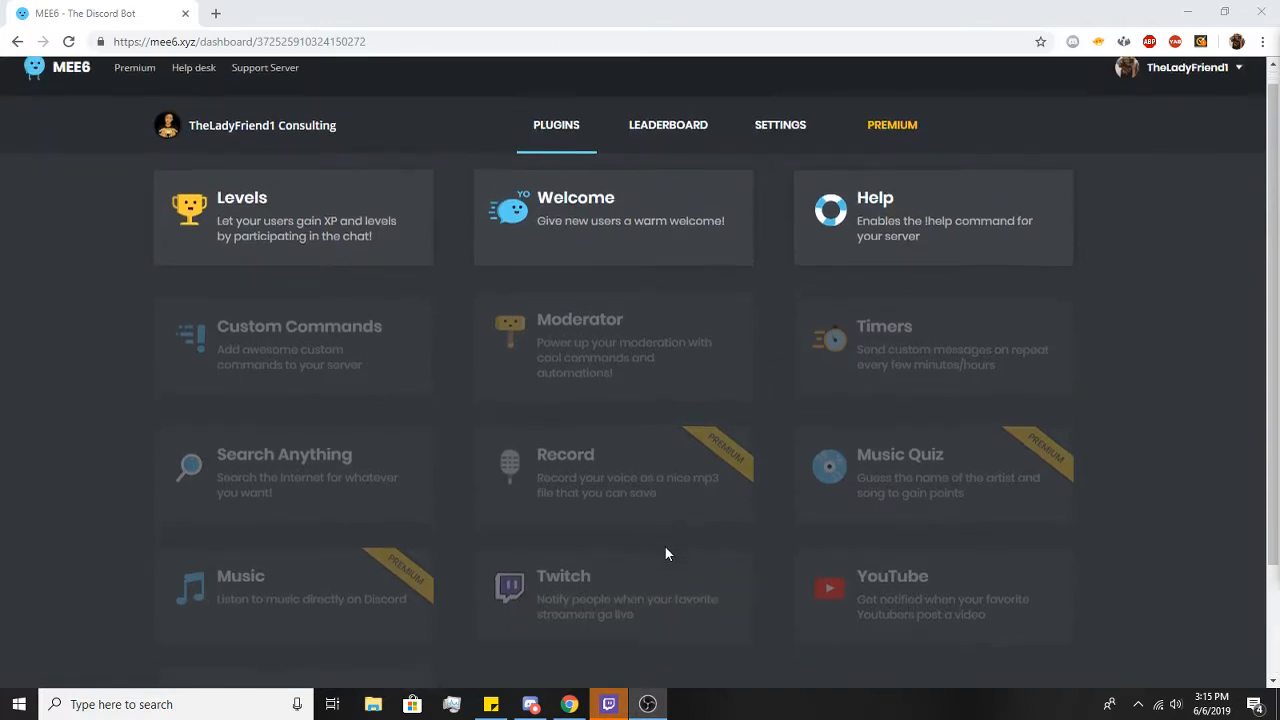
scroll(down, 3)
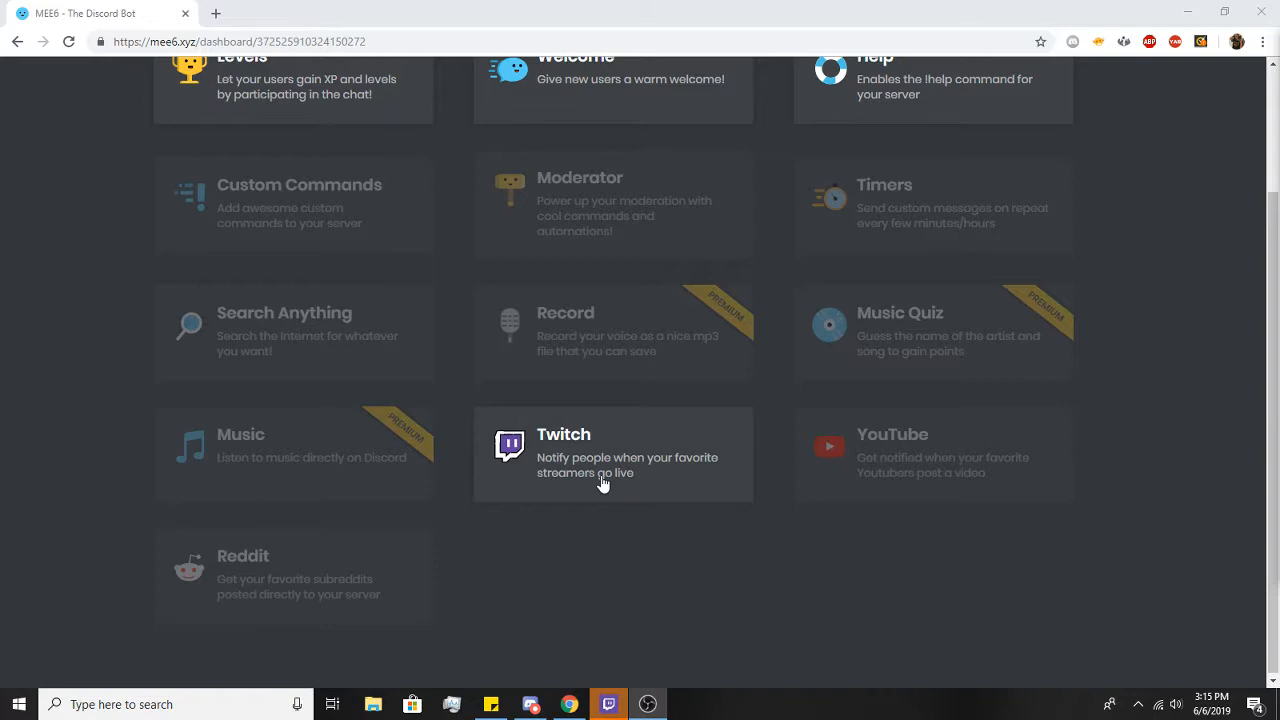
click(613, 454)
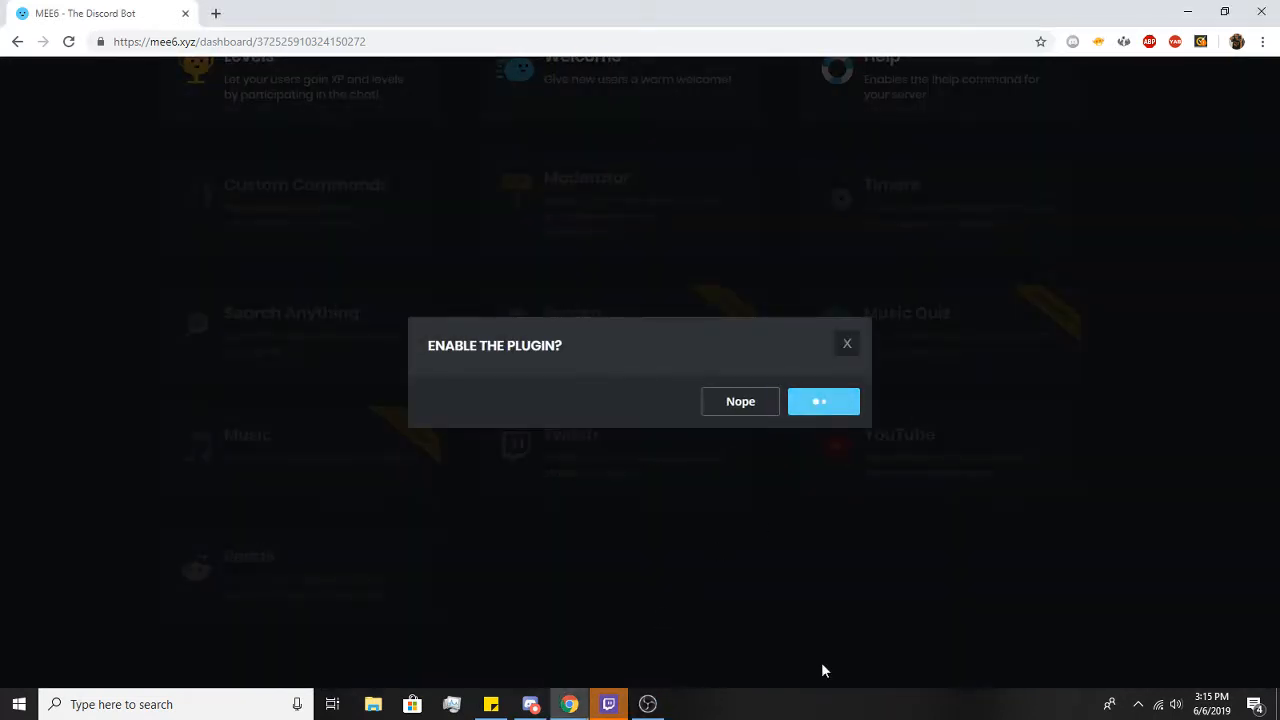
Step: Confirm enabling Twitch, then review the existing streamer list with its deleted channels
click(823, 401)
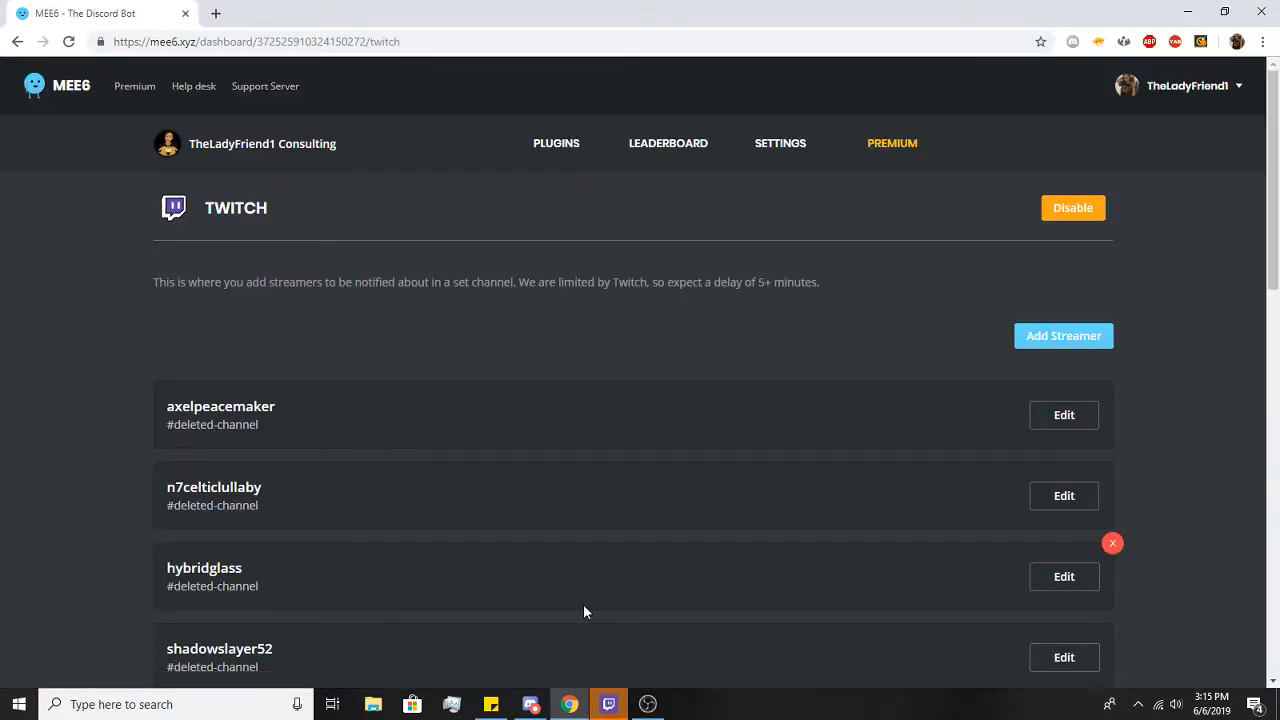
scroll(down, 3)
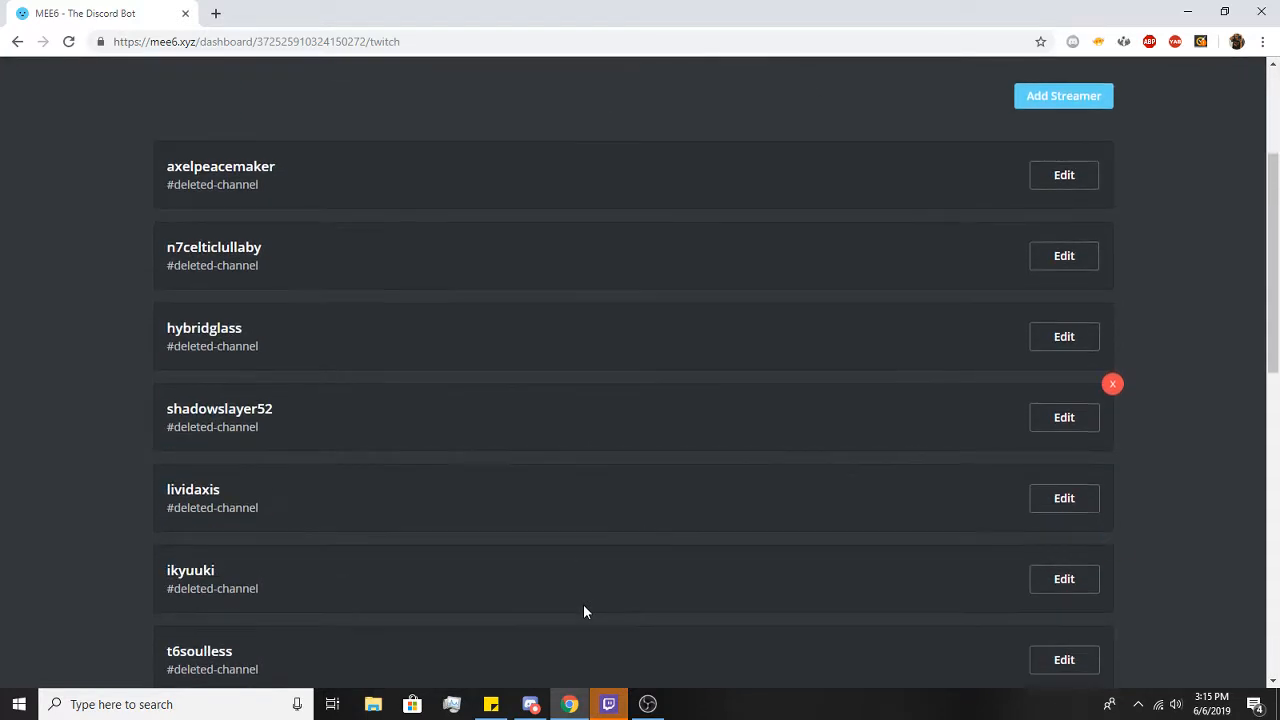
scroll(down, 3)
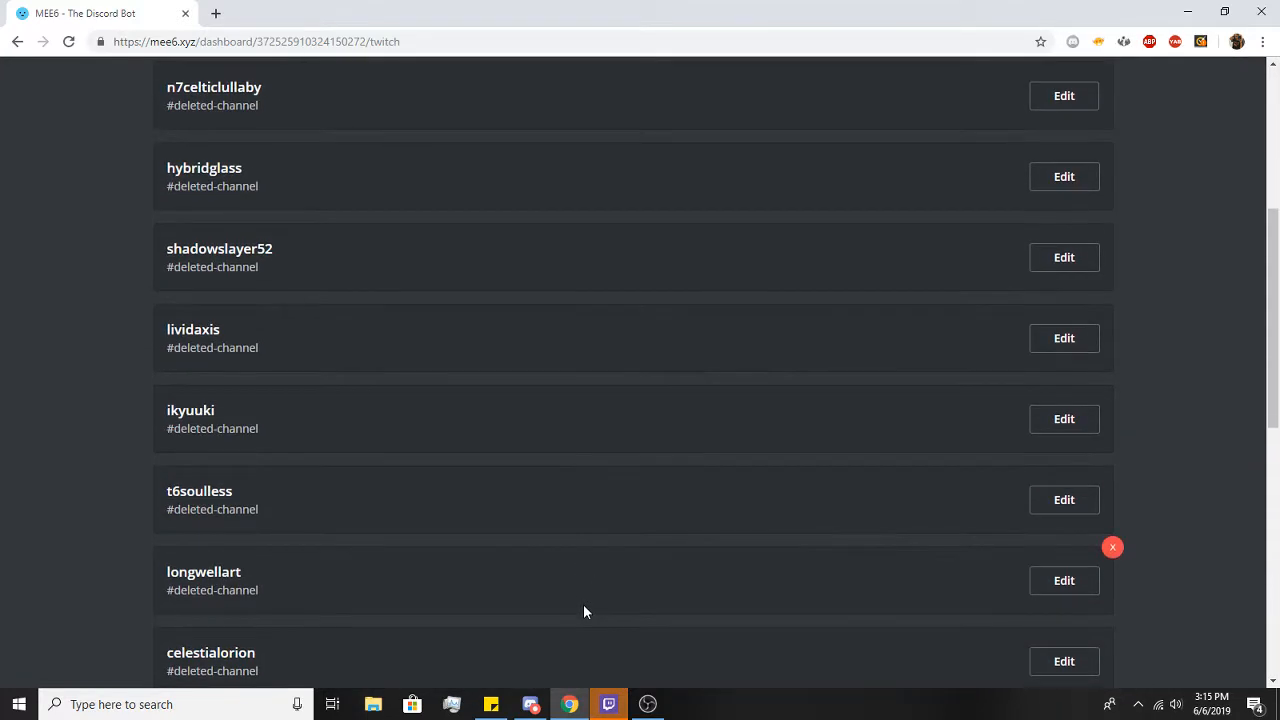
scroll(down, 3)
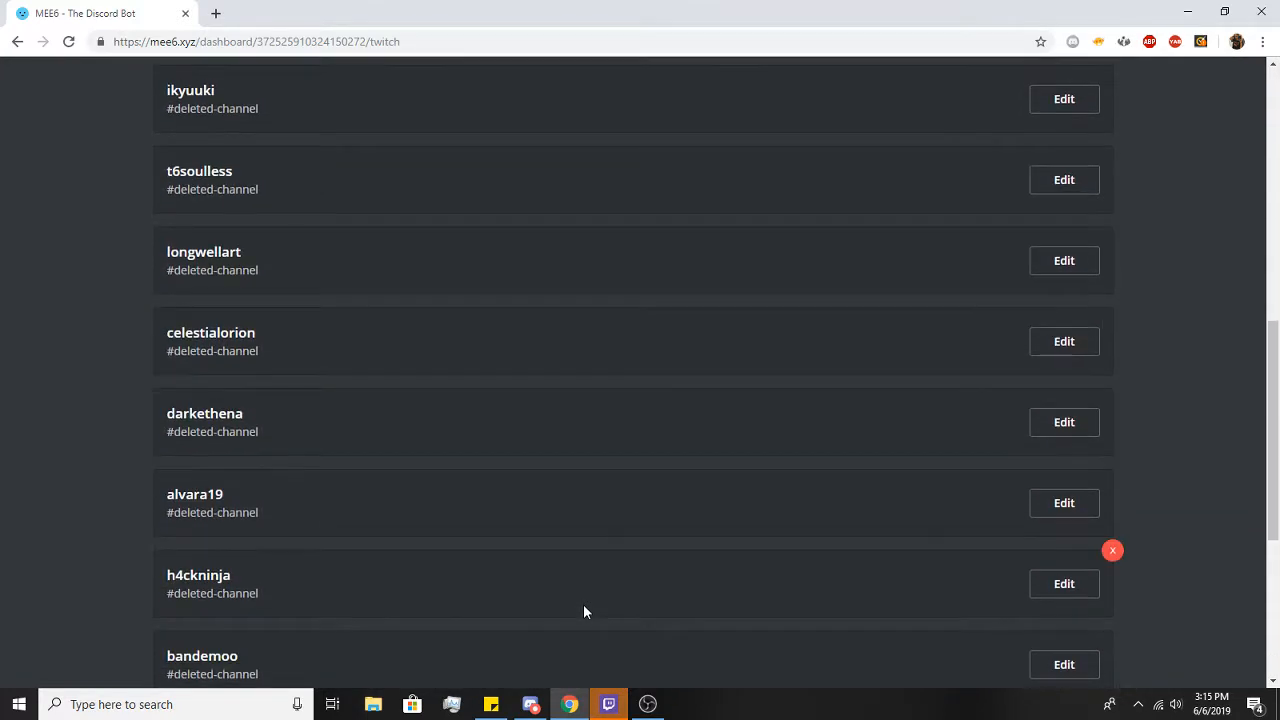
scroll(up, 3)
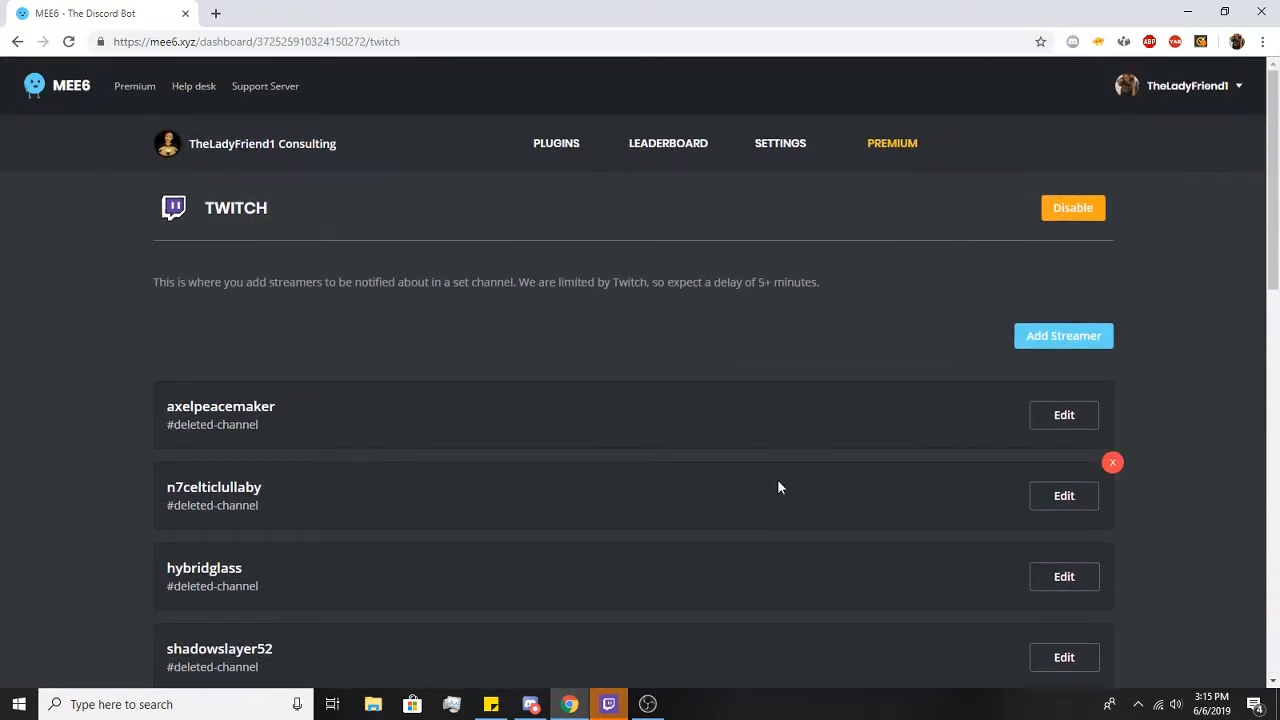
Step: Fill in a new streamer entry for HybridGlass posting to #announcements
click(1063, 335)
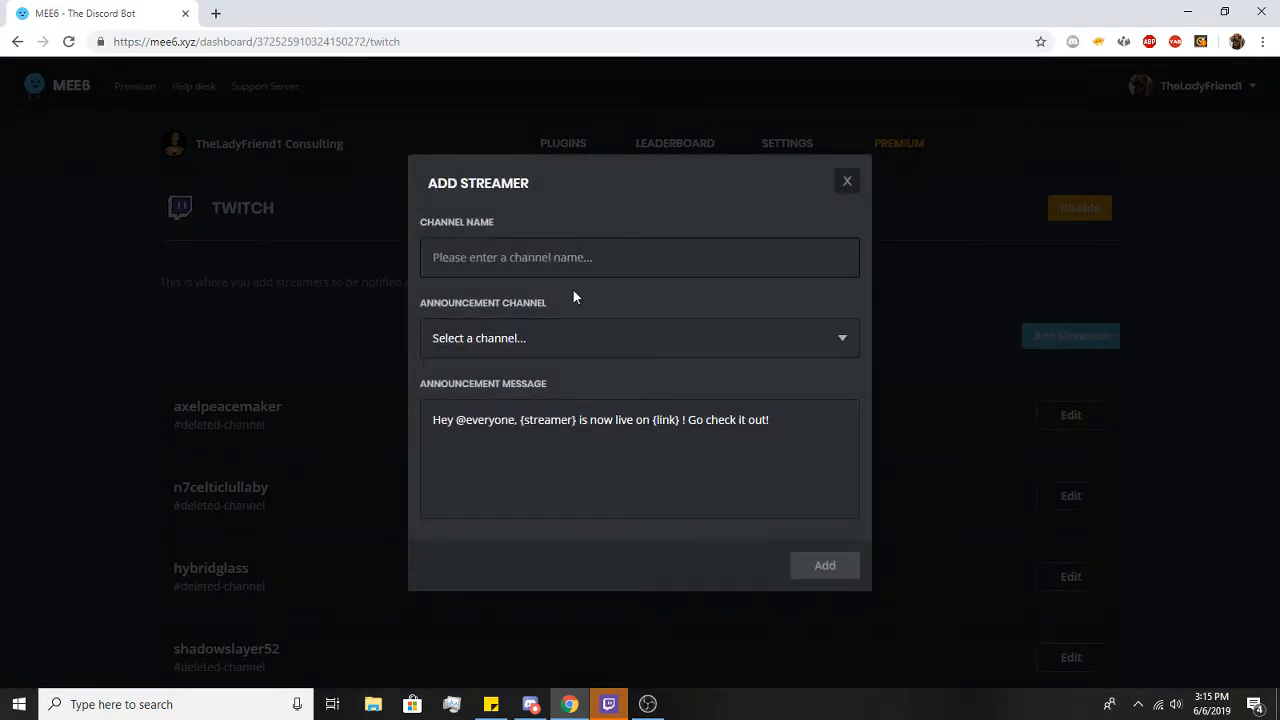
click(640, 257)
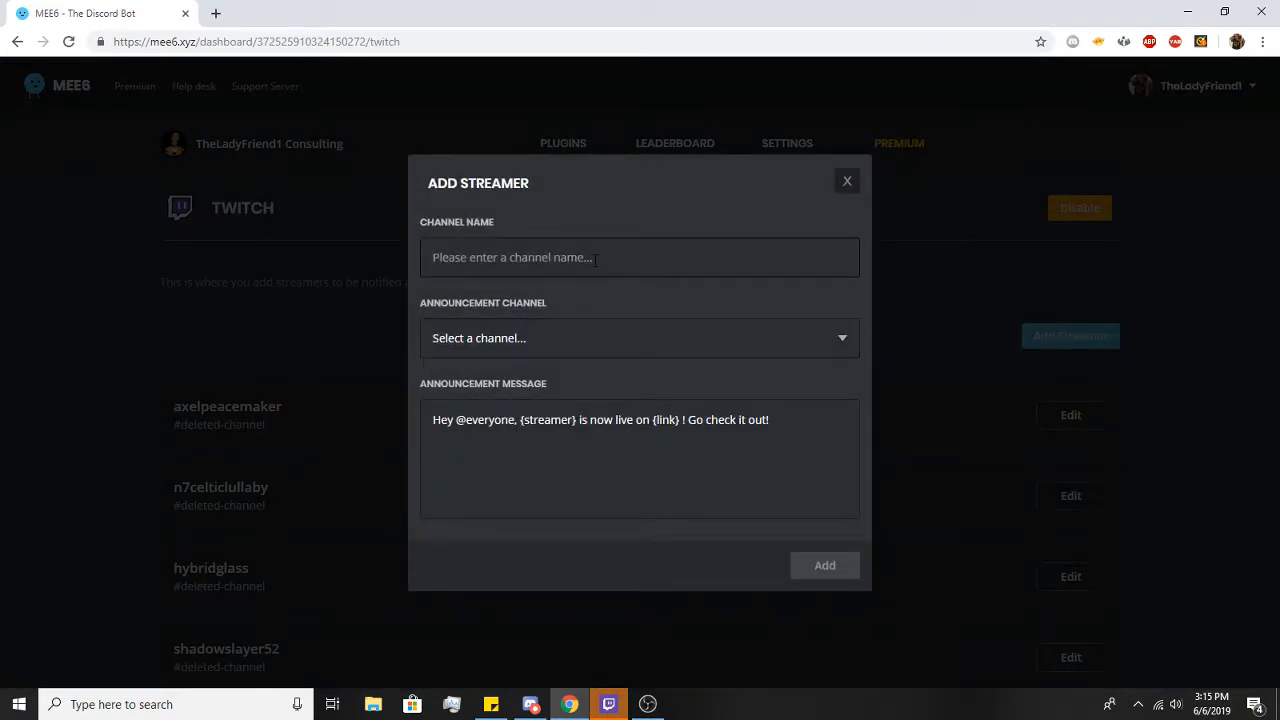
text(hybrid)
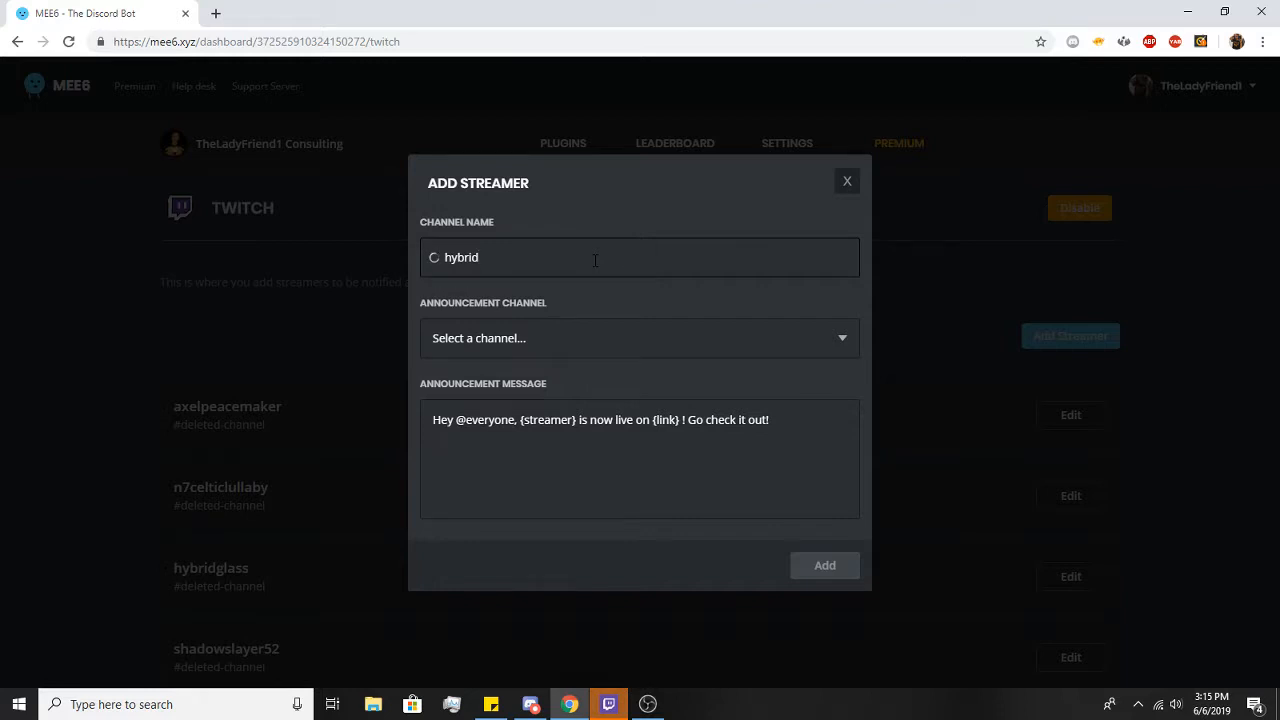
text(glass)
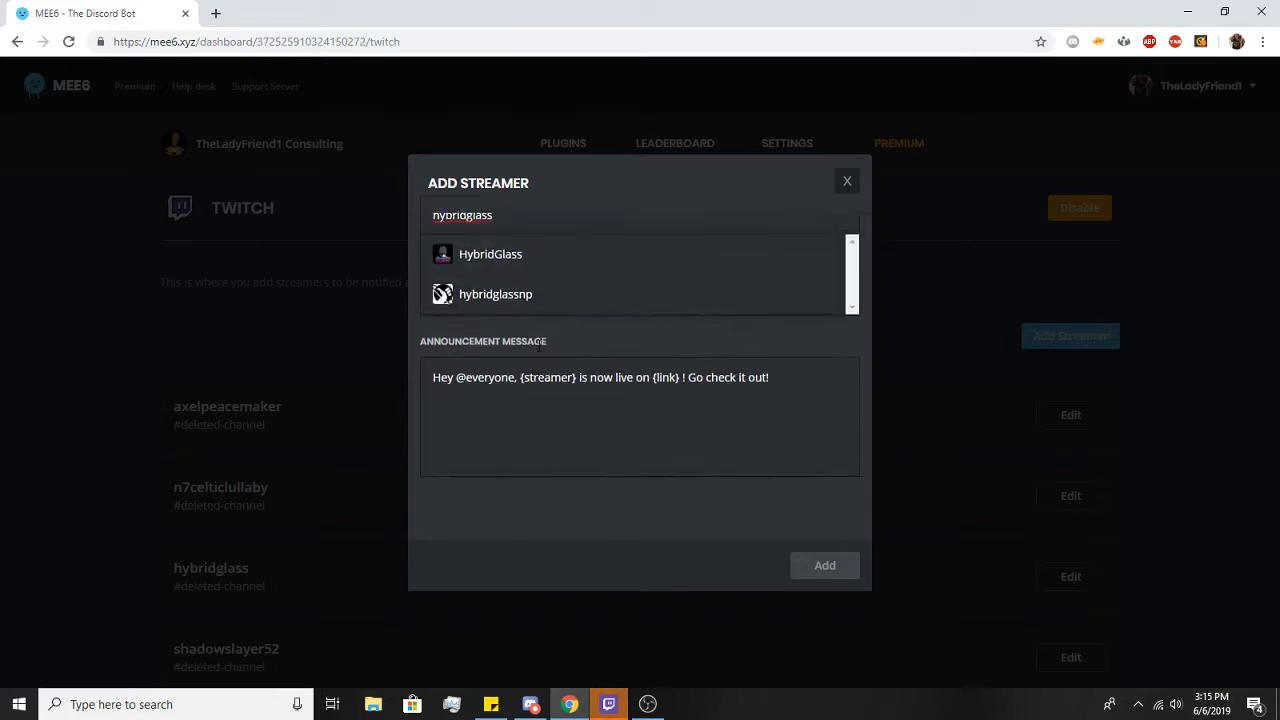
click(490, 253)
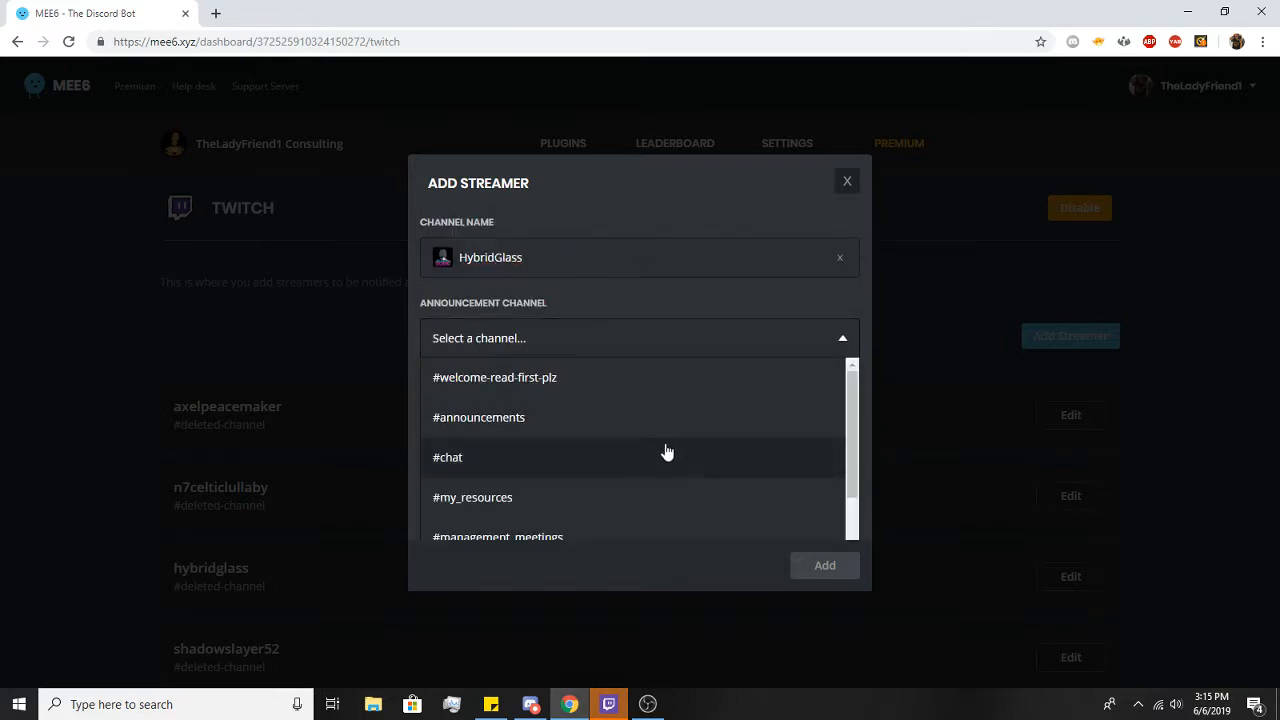
click(478, 417)
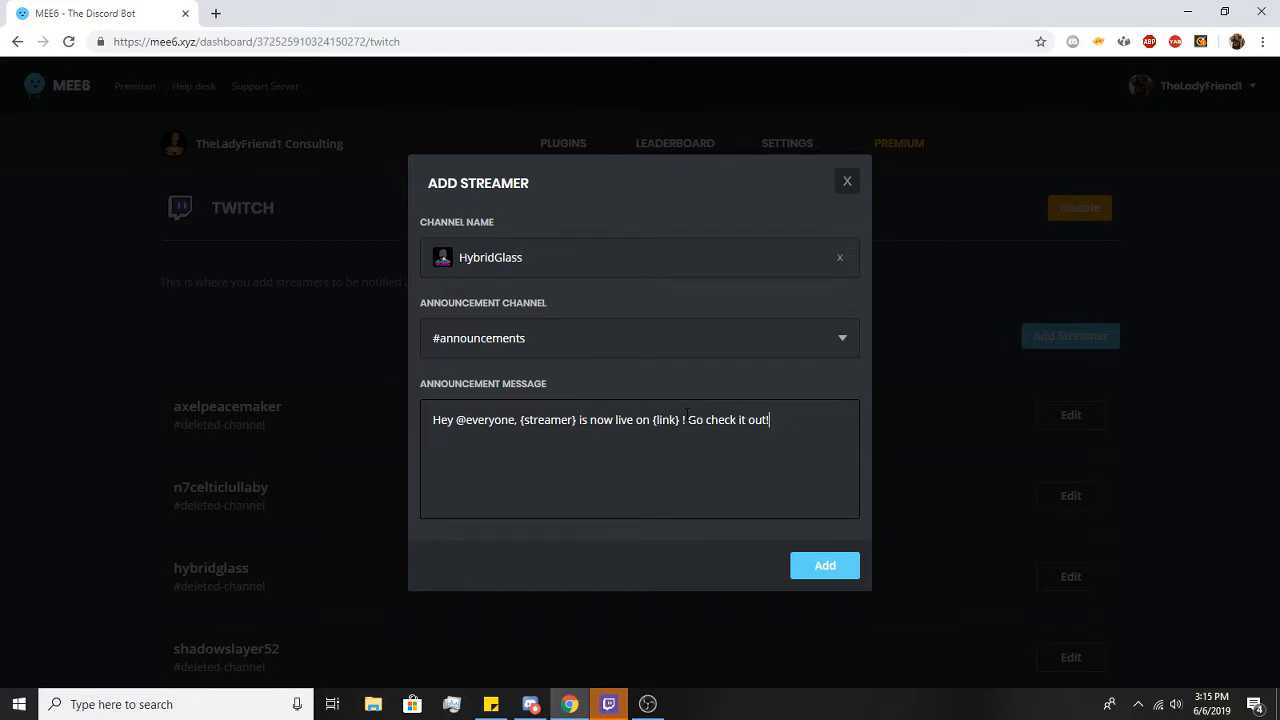
double_click(547, 419)
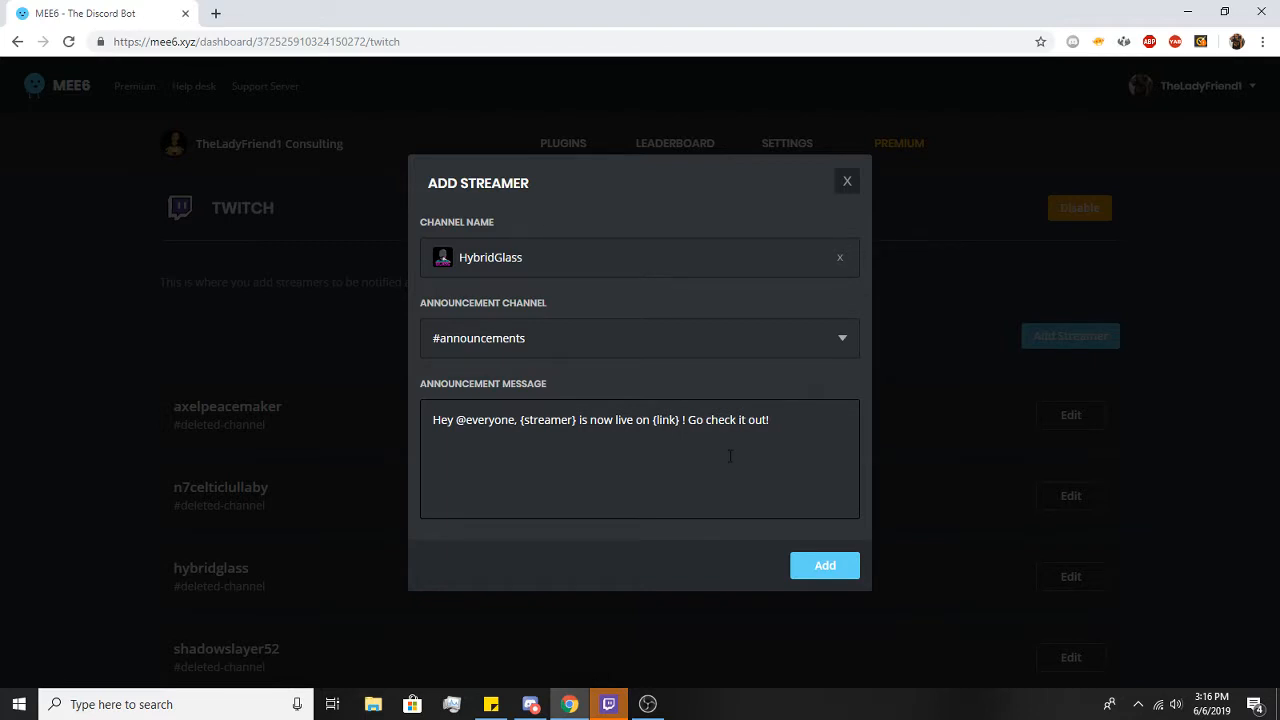
mouse_move(858, 282)
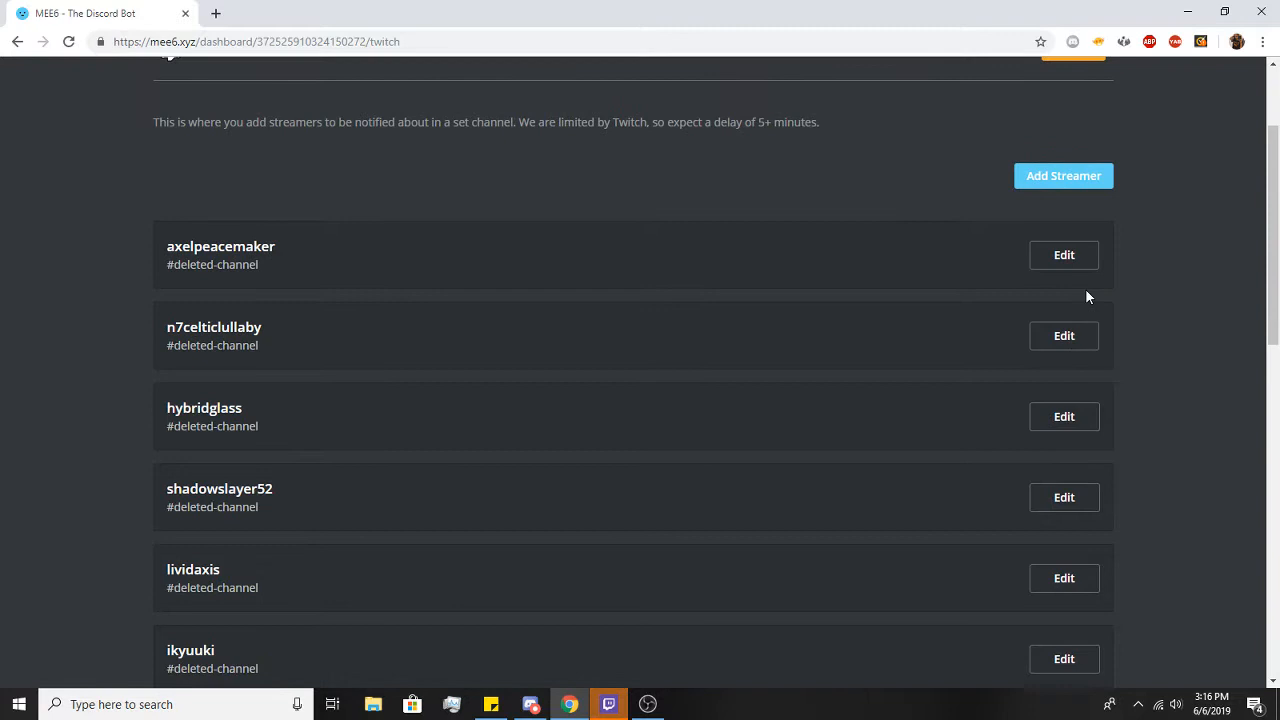
click(1063, 254)
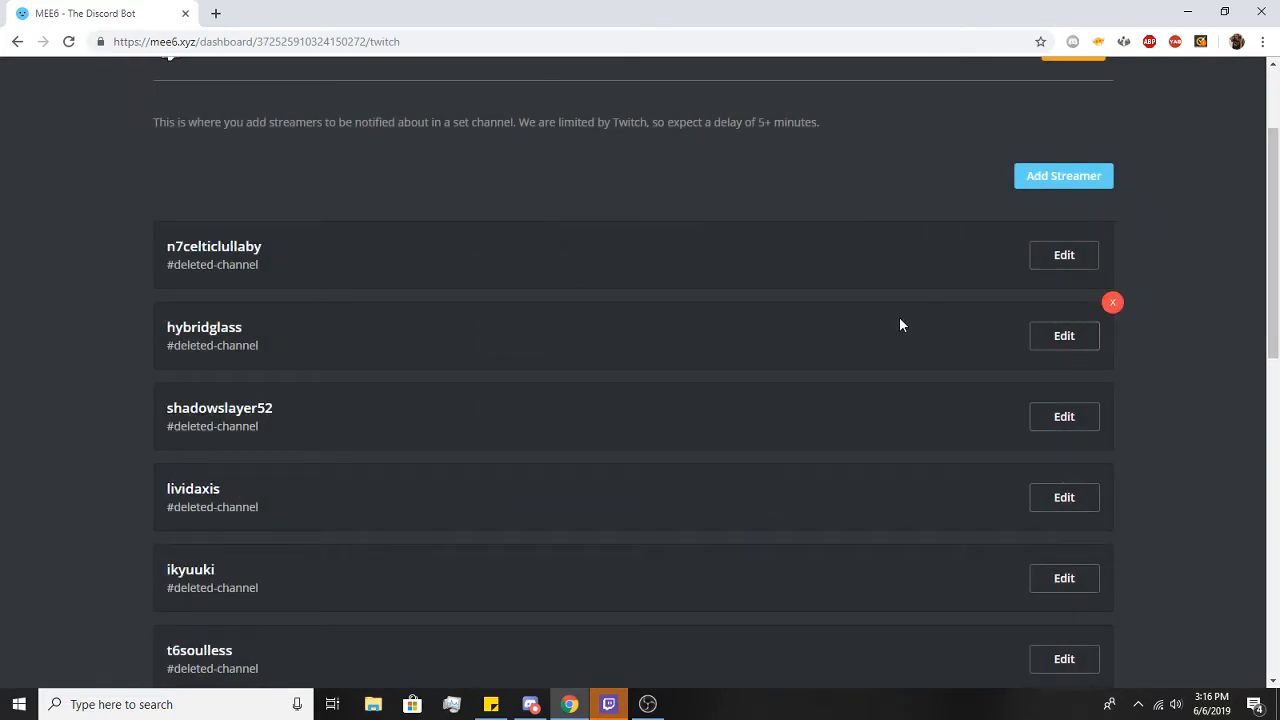
mouse_move(820, 331)
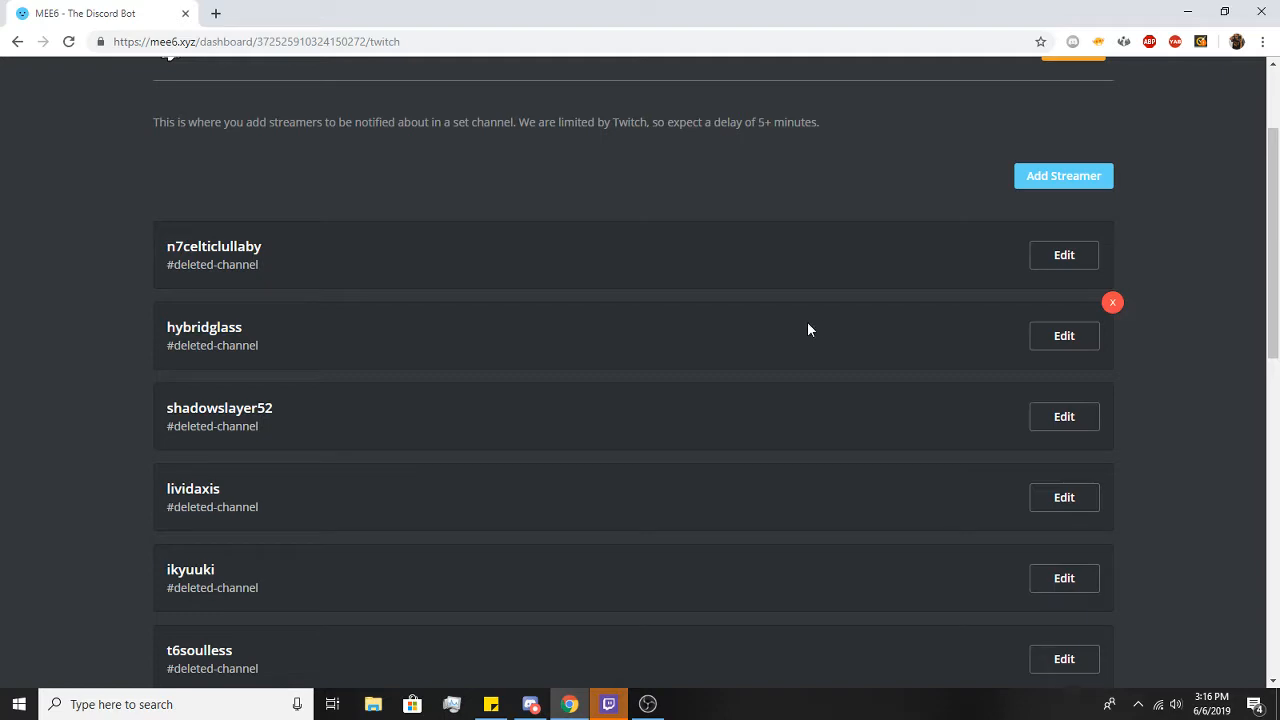
scroll(down, 3)
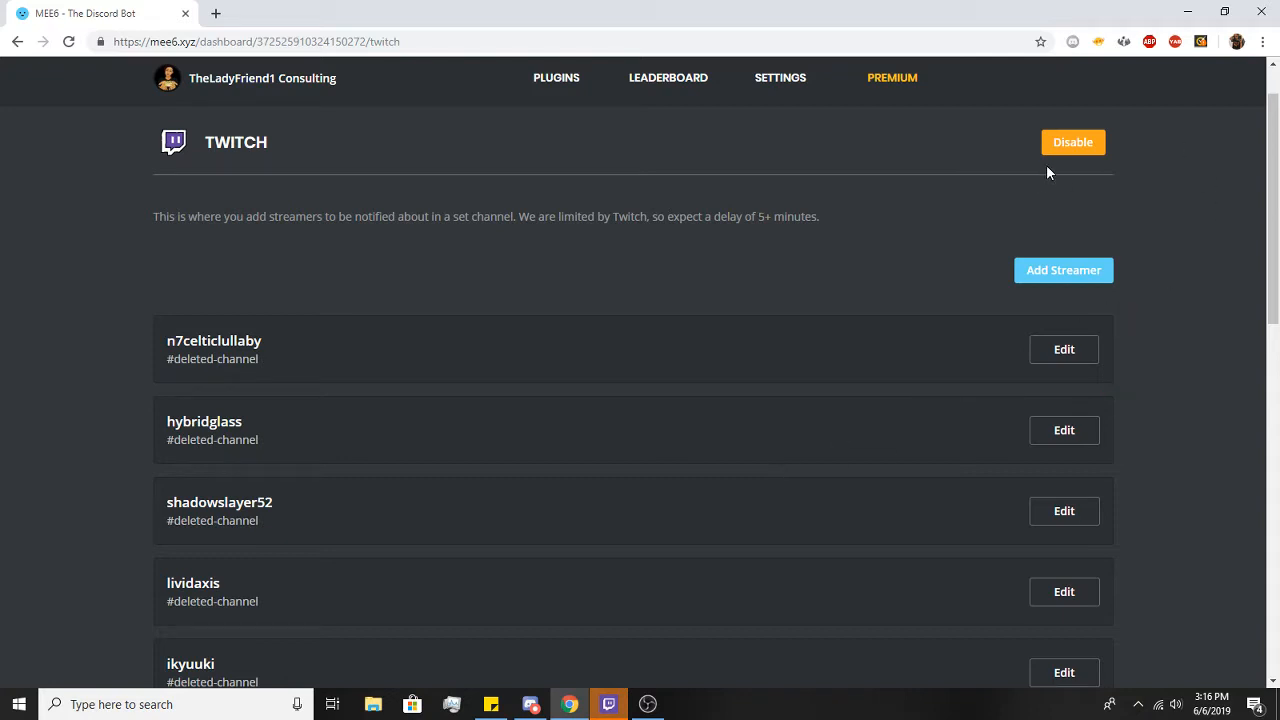
Step: Disable the Twitch plugin and return to the plugins overview
click(556, 77)
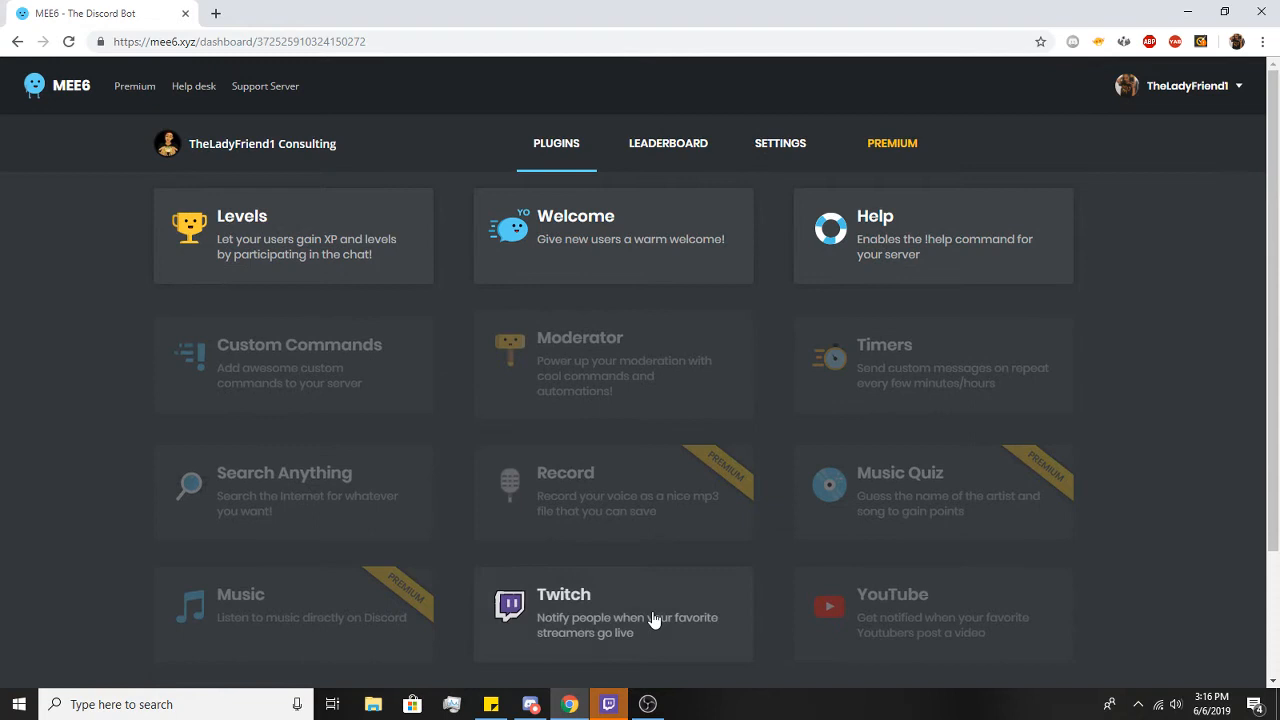
mouse_move(657, 568)
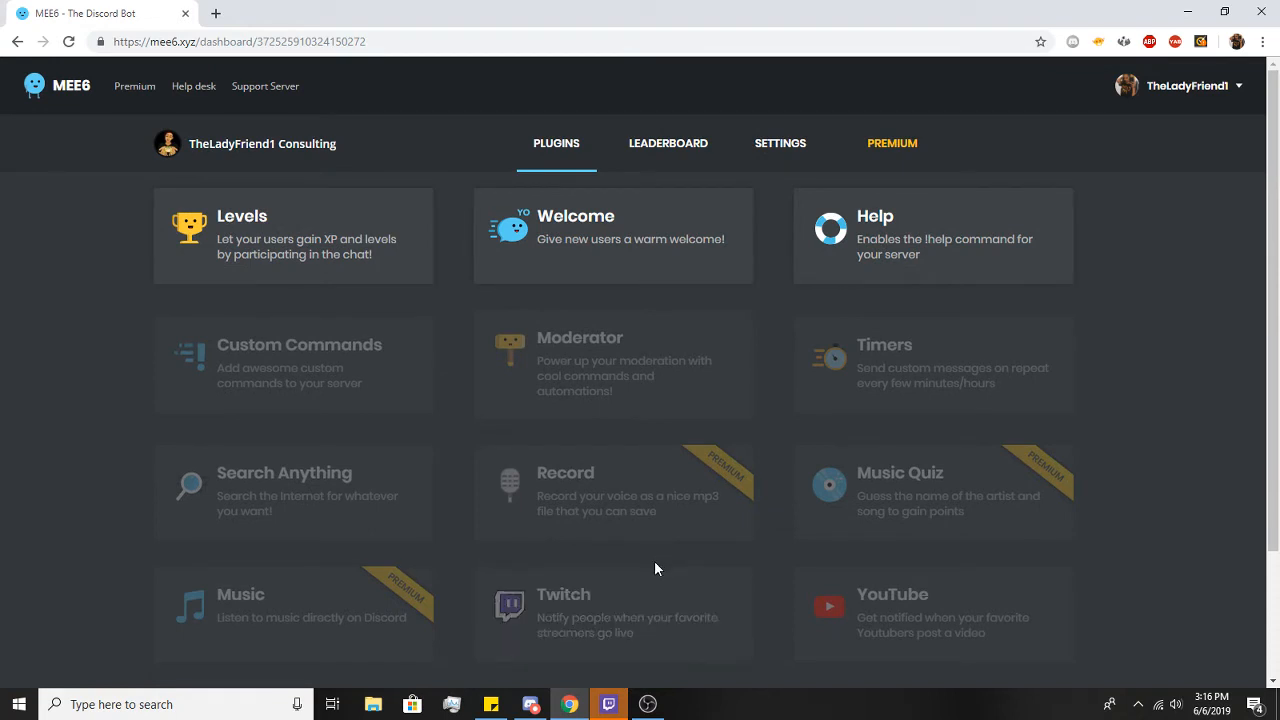